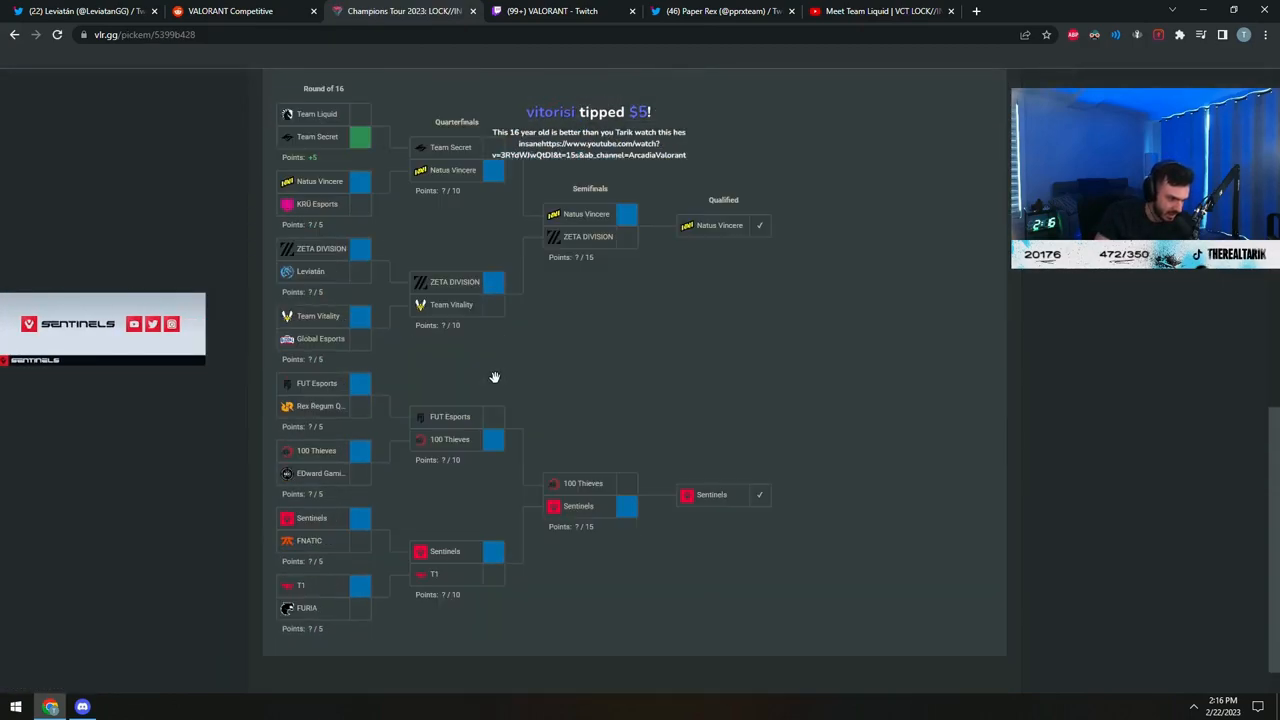
{"action": "mouse_move", "coordinate": [744, 504]}
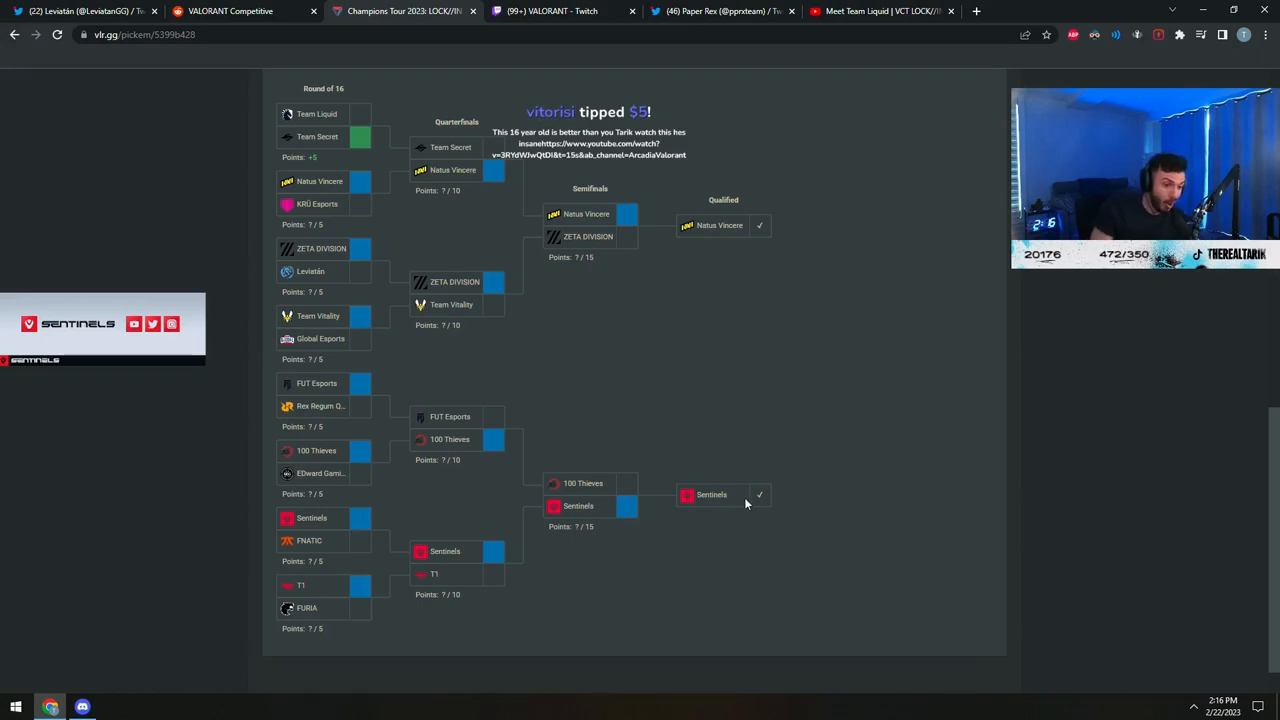
{"action": "mouse_move", "coordinate": [712, 512]}
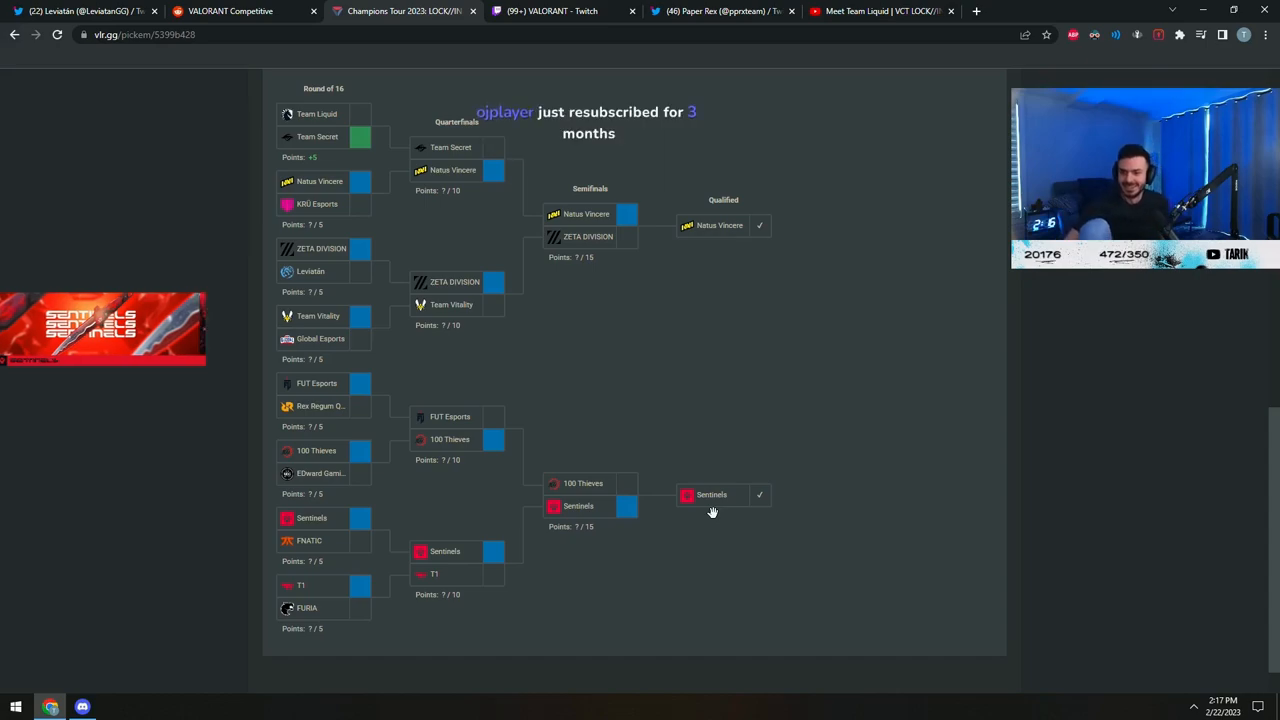
{"action": "mouse_move", "coordinate": [764, 354]}
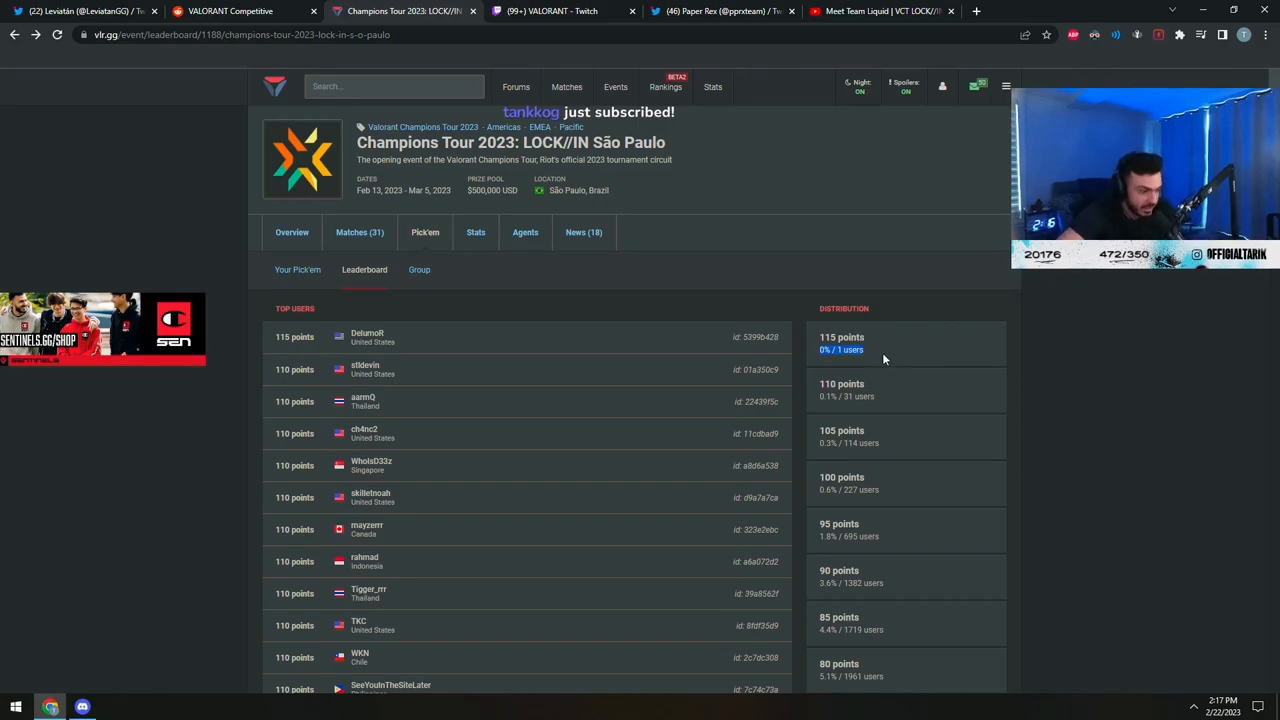
Magnify the leaderboard to read it, then return to the LOCK//IN bracket at normal zoom.
{"action": "key", "text": "ctrl+plus"}
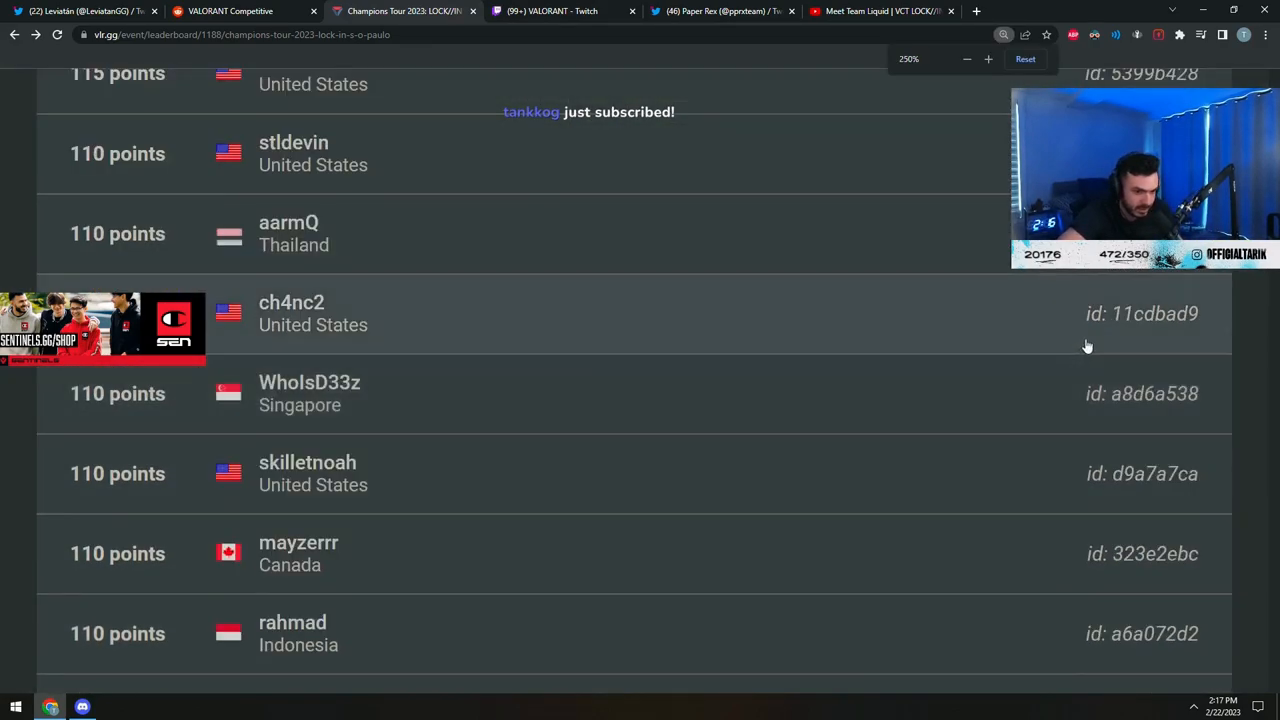
{"action": "scroll", "scroll_direction": "up", "scroll_amount": 3}
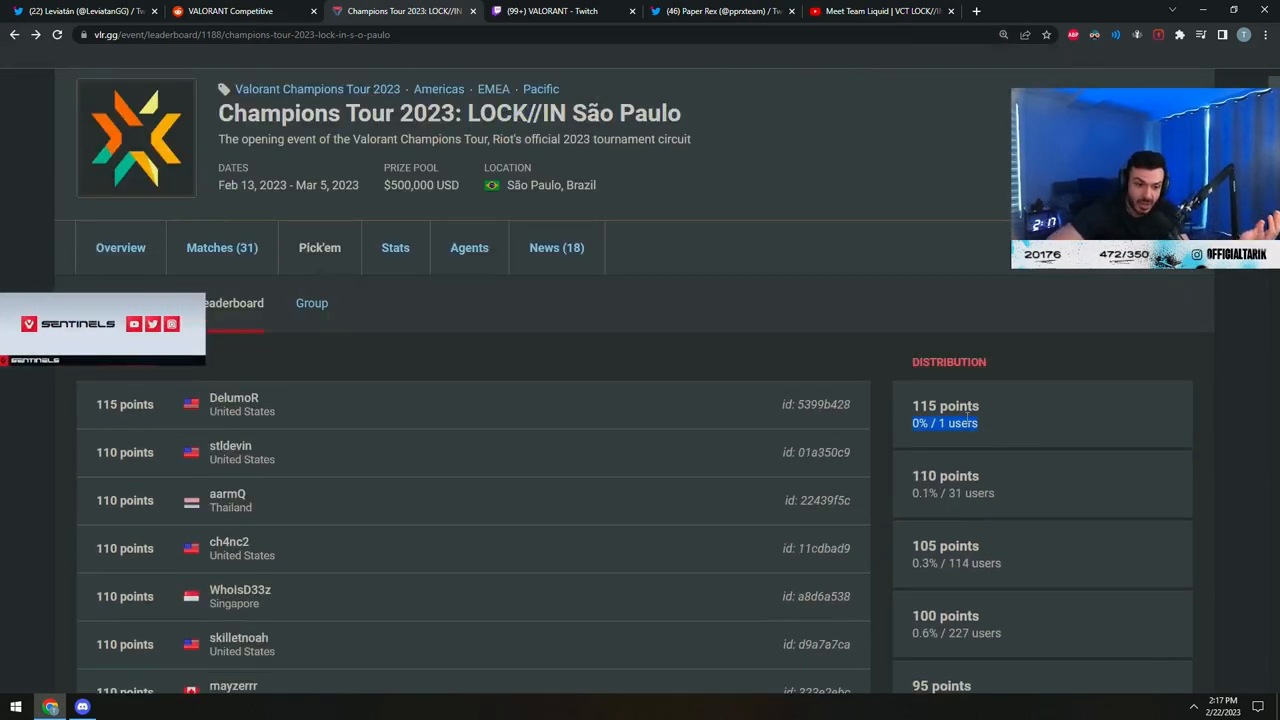
{"action": "mouse_move", "coordinate": [656, 420]}
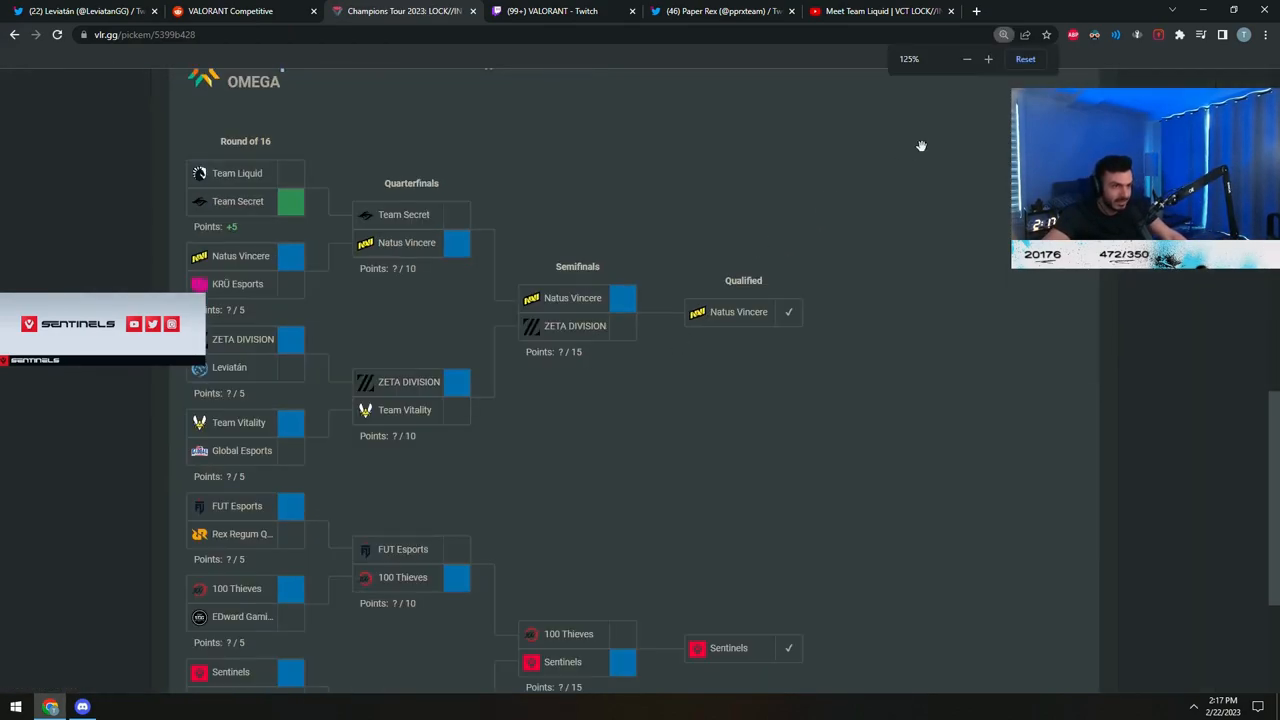
{"action": "left_click", "coordinate": [966, 58]}
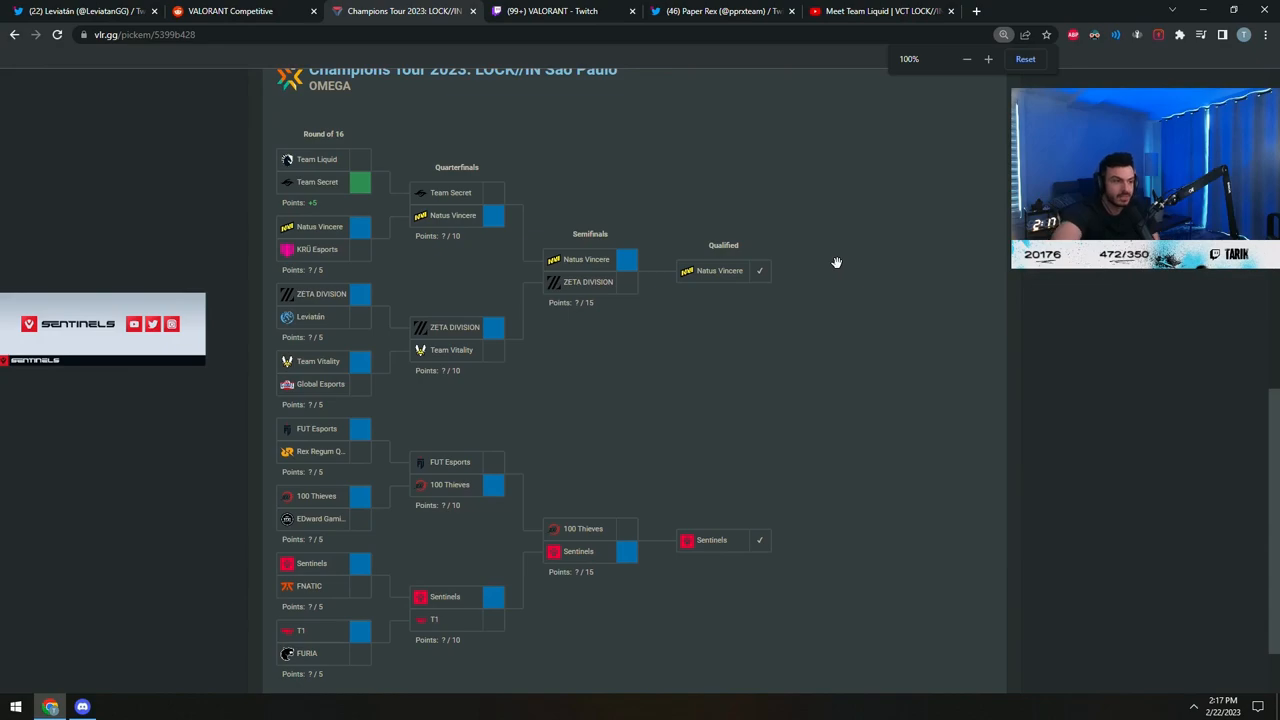
{"action": "scroll", "scroll_direction": "down", "scroll_amount": 3}
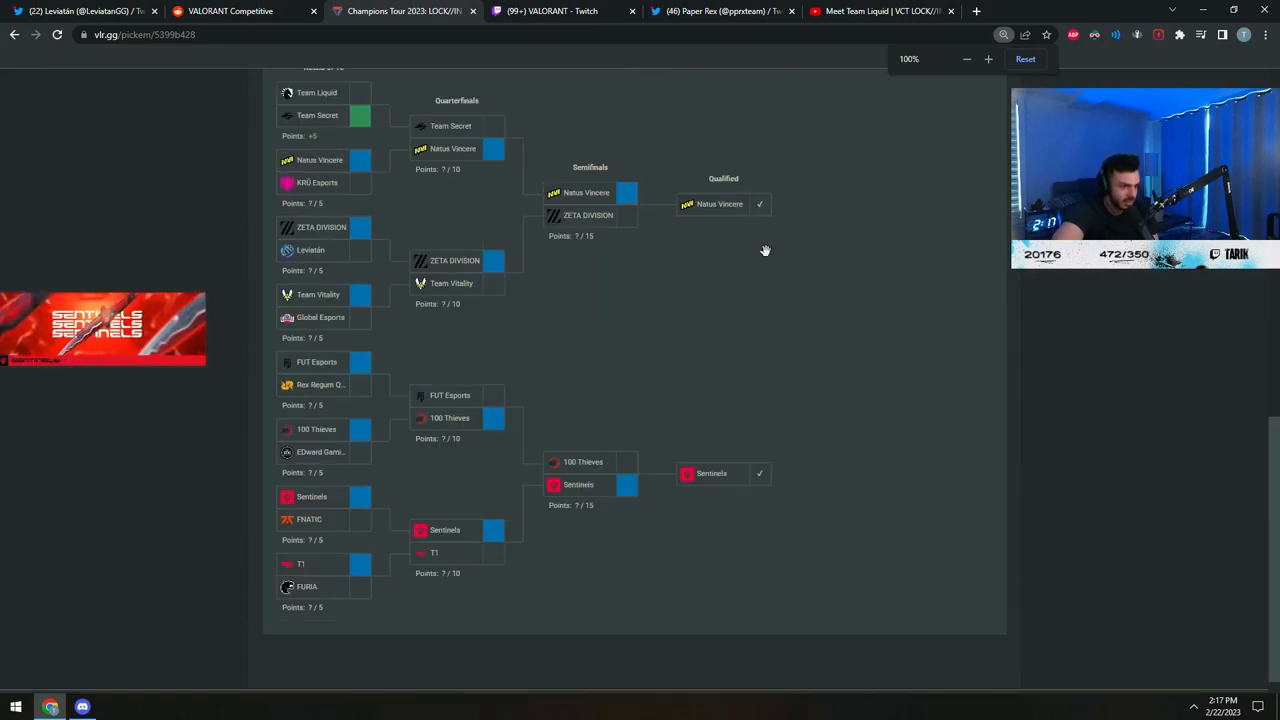